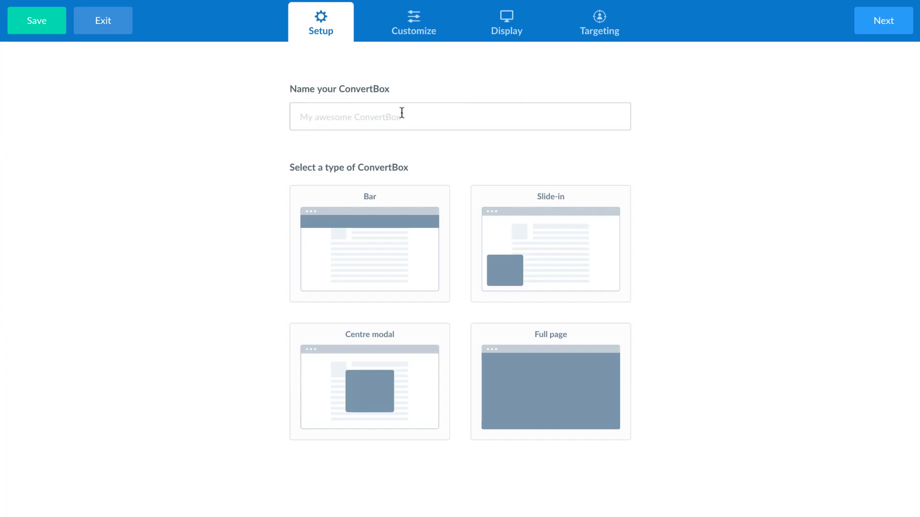
# Step: Name the box 'My awesome Convert' and choose the Slide-in type
pyautogui.write('My awesome Convert')
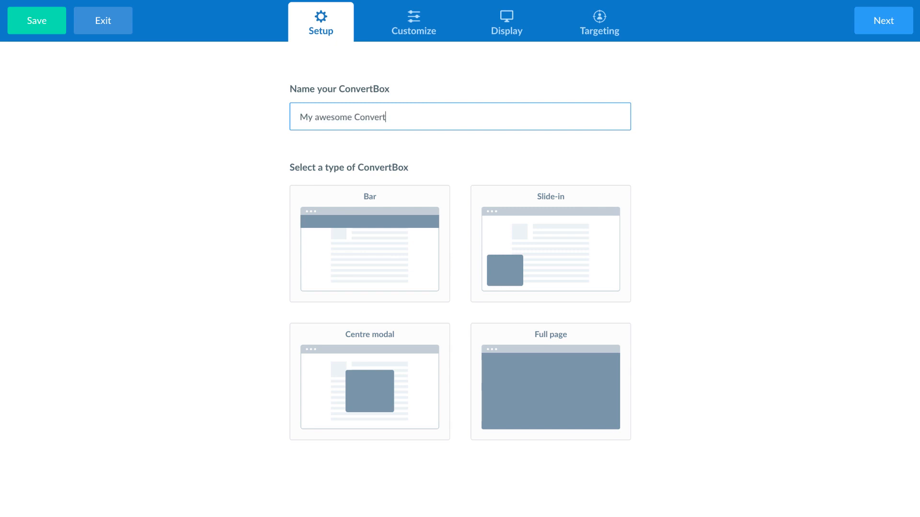
pyautogui.click(550, 243)
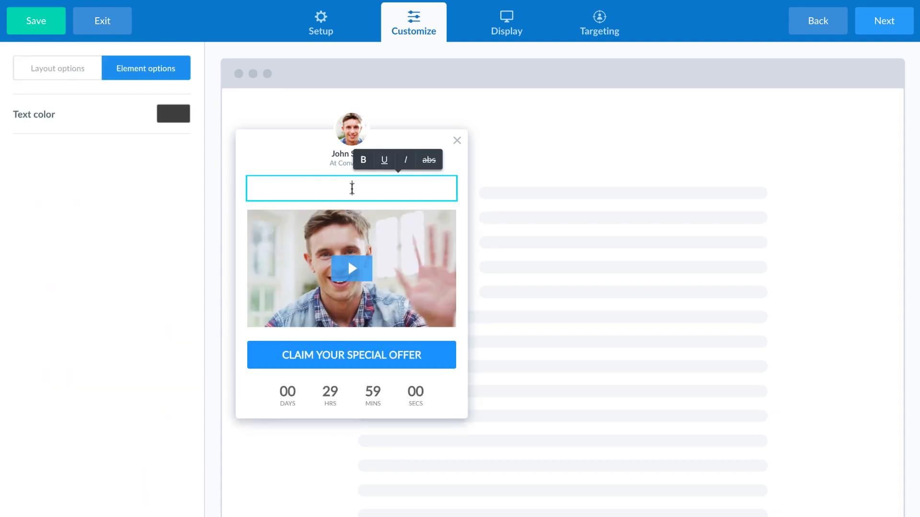
# Step: Set the headline to 'Hey, welcome back! I've got a special offer for you..' and show it after a set time
pyautogui.write("Hey, welcome back! I've")
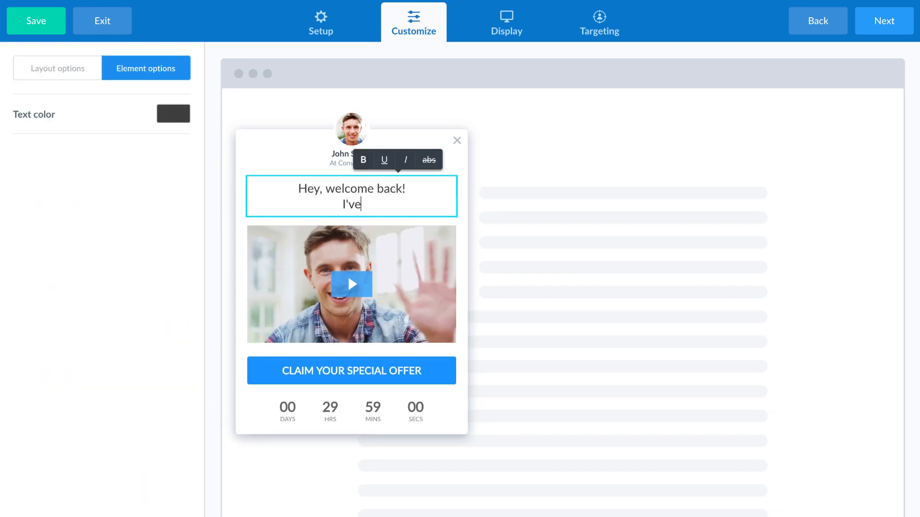
pyautogui.write('got a special offer for you..')
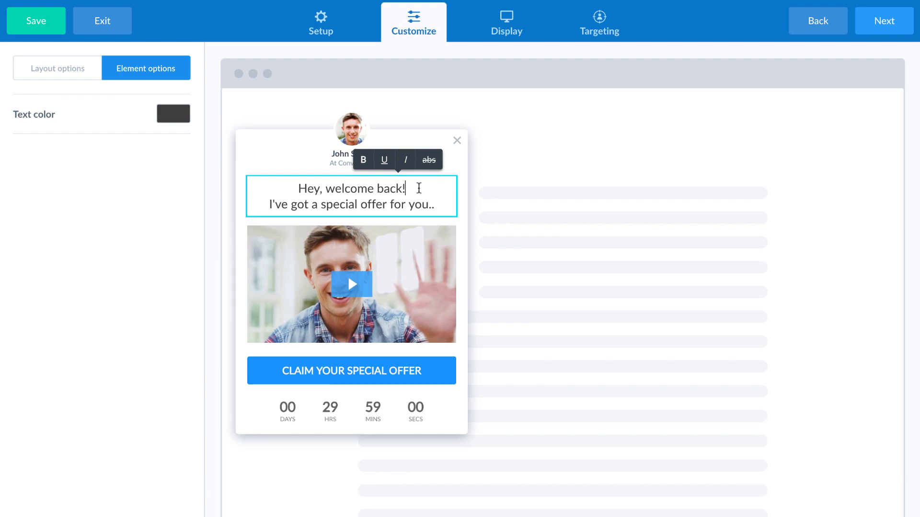
pyautogui.click(506, 21)
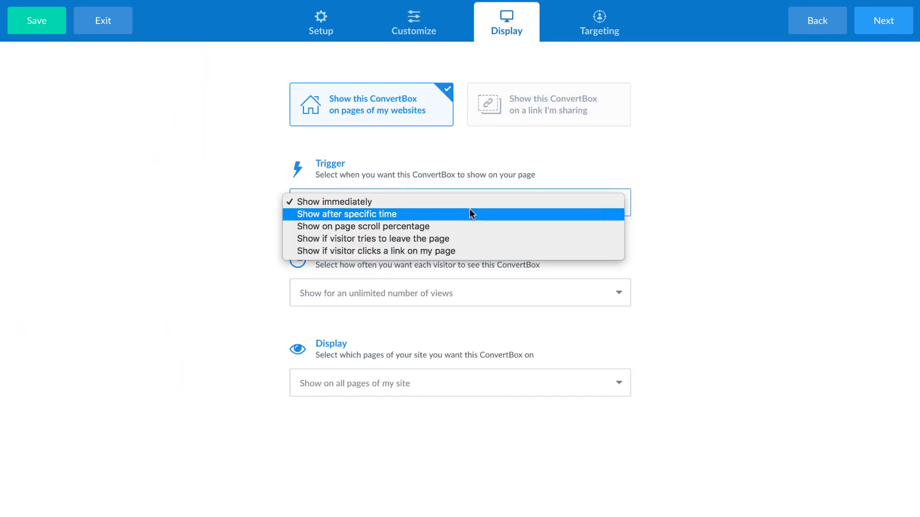
pyautogui.click(362, 226)
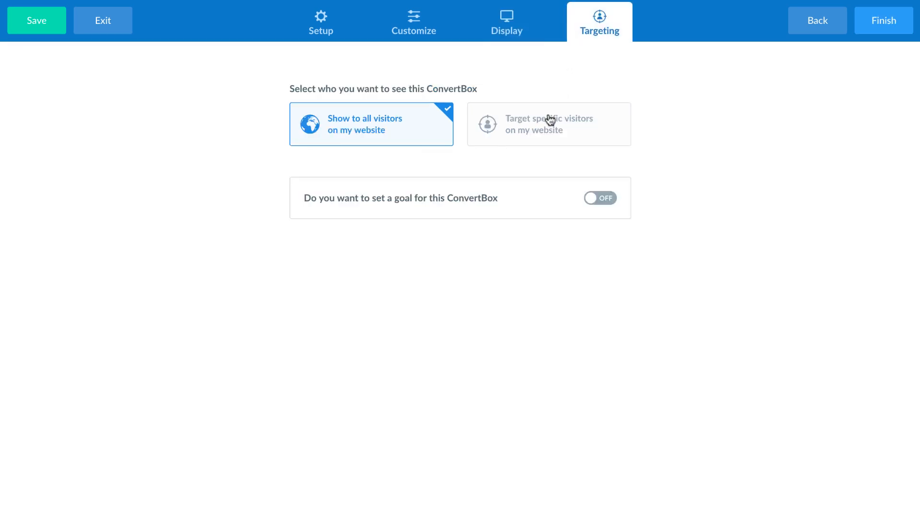
# Step: Target specific visitors with 2+ visits and the Drip 'Customer' tag, then save
pyautogui.click(548, 124)
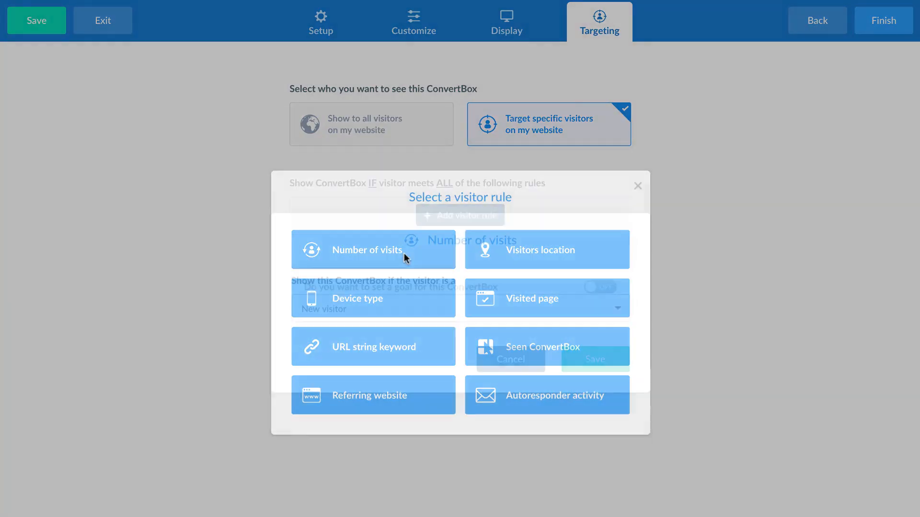
pyautogui.click(373, 249)
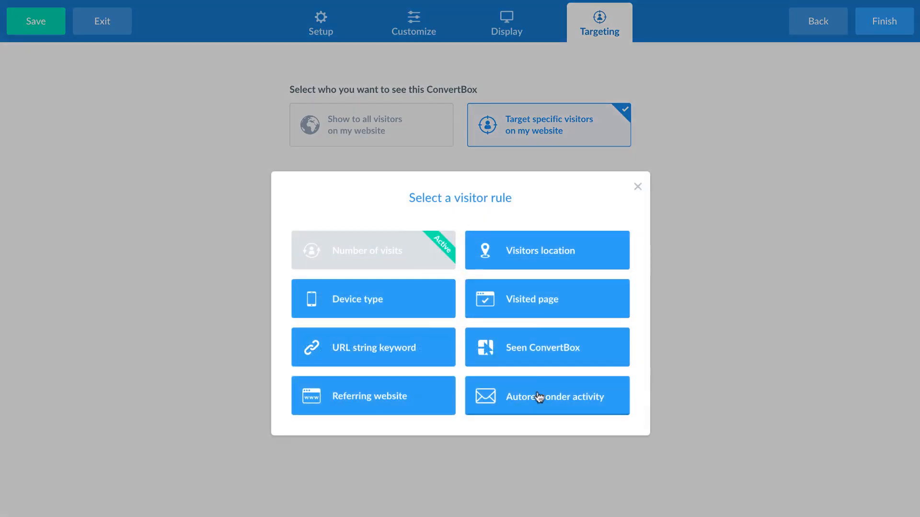
pyautogui.click(547, 396)
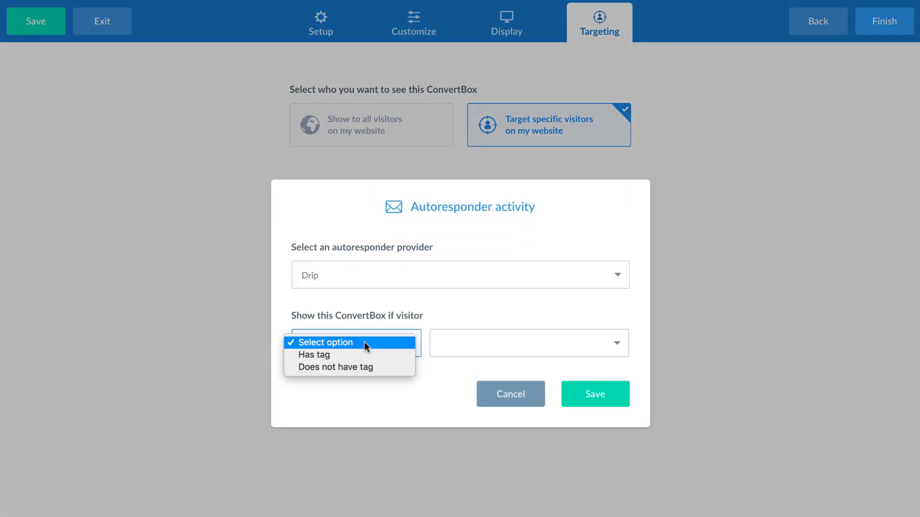
pyautogui.click(594, 394)
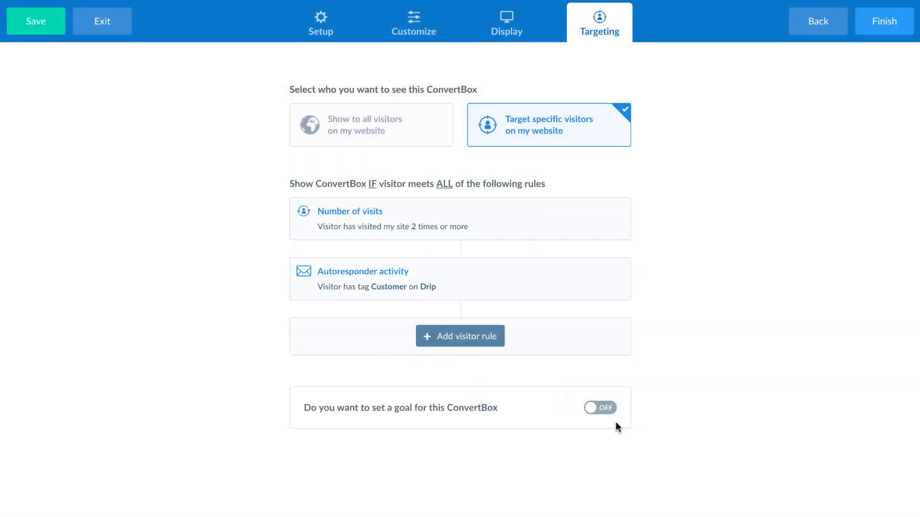
pyautogui.click(35, 21)
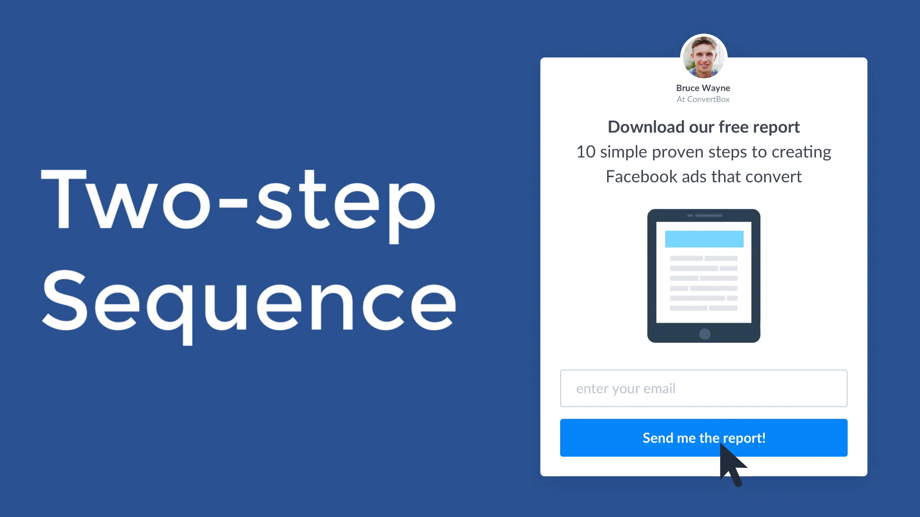
pyautogui.click(702, 438)
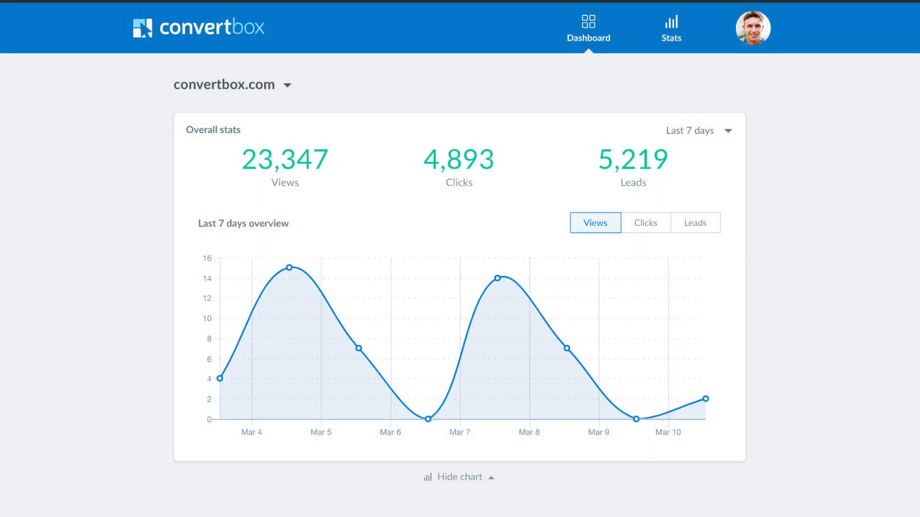
# Step: Scroll past the stats chart to the campaign list and New ConvertBox button
pyautogui.scroll(-3)
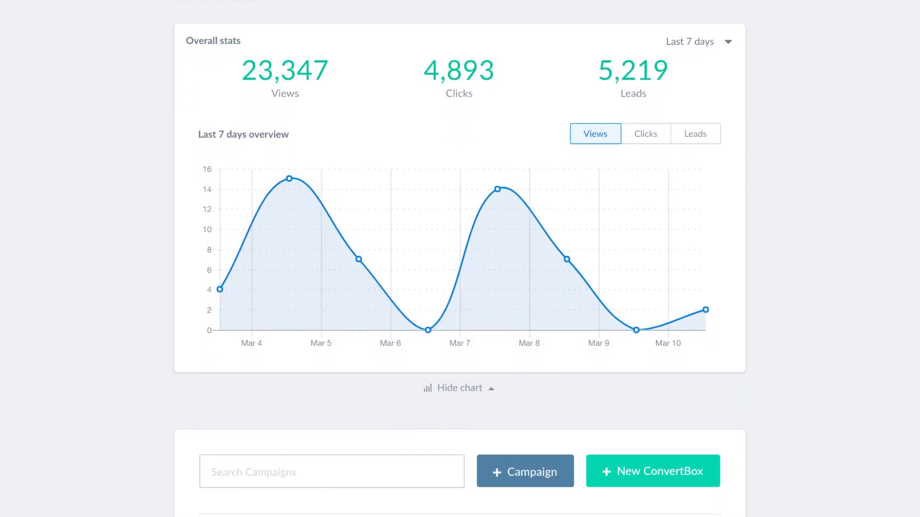